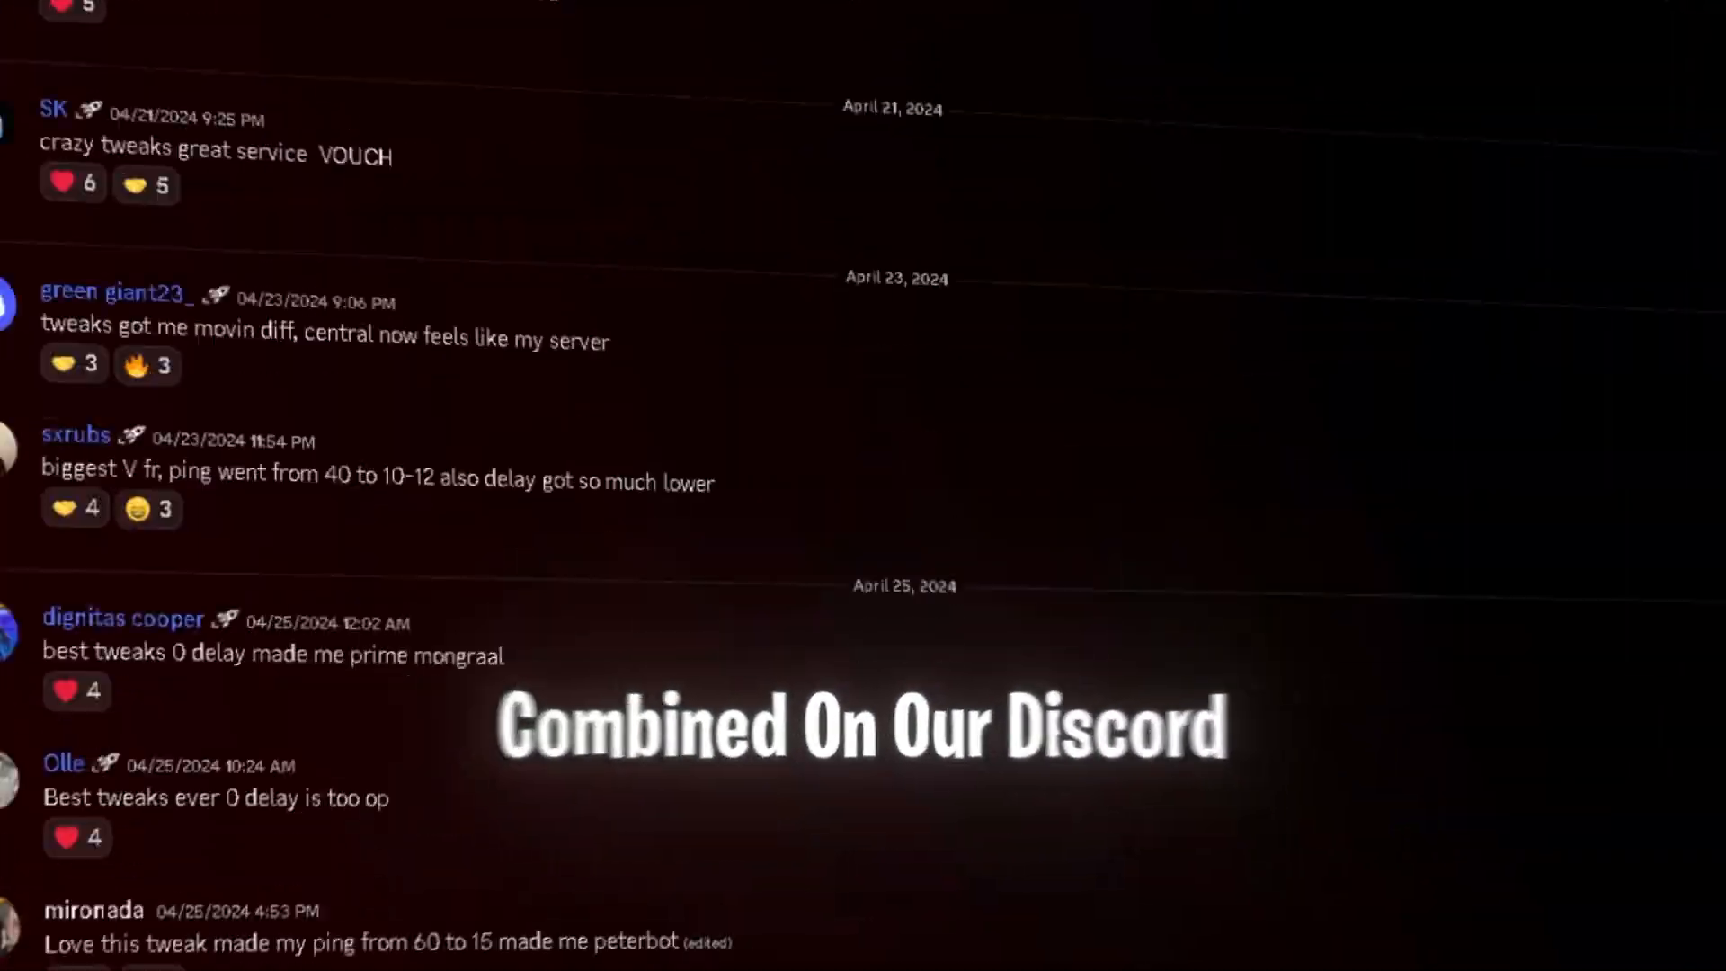
- Scroll through the server's vouch messages toward the FREE TWEAKS category
{"action": "scroll", "scroll_direction": "down", "scroll_amount": 3}
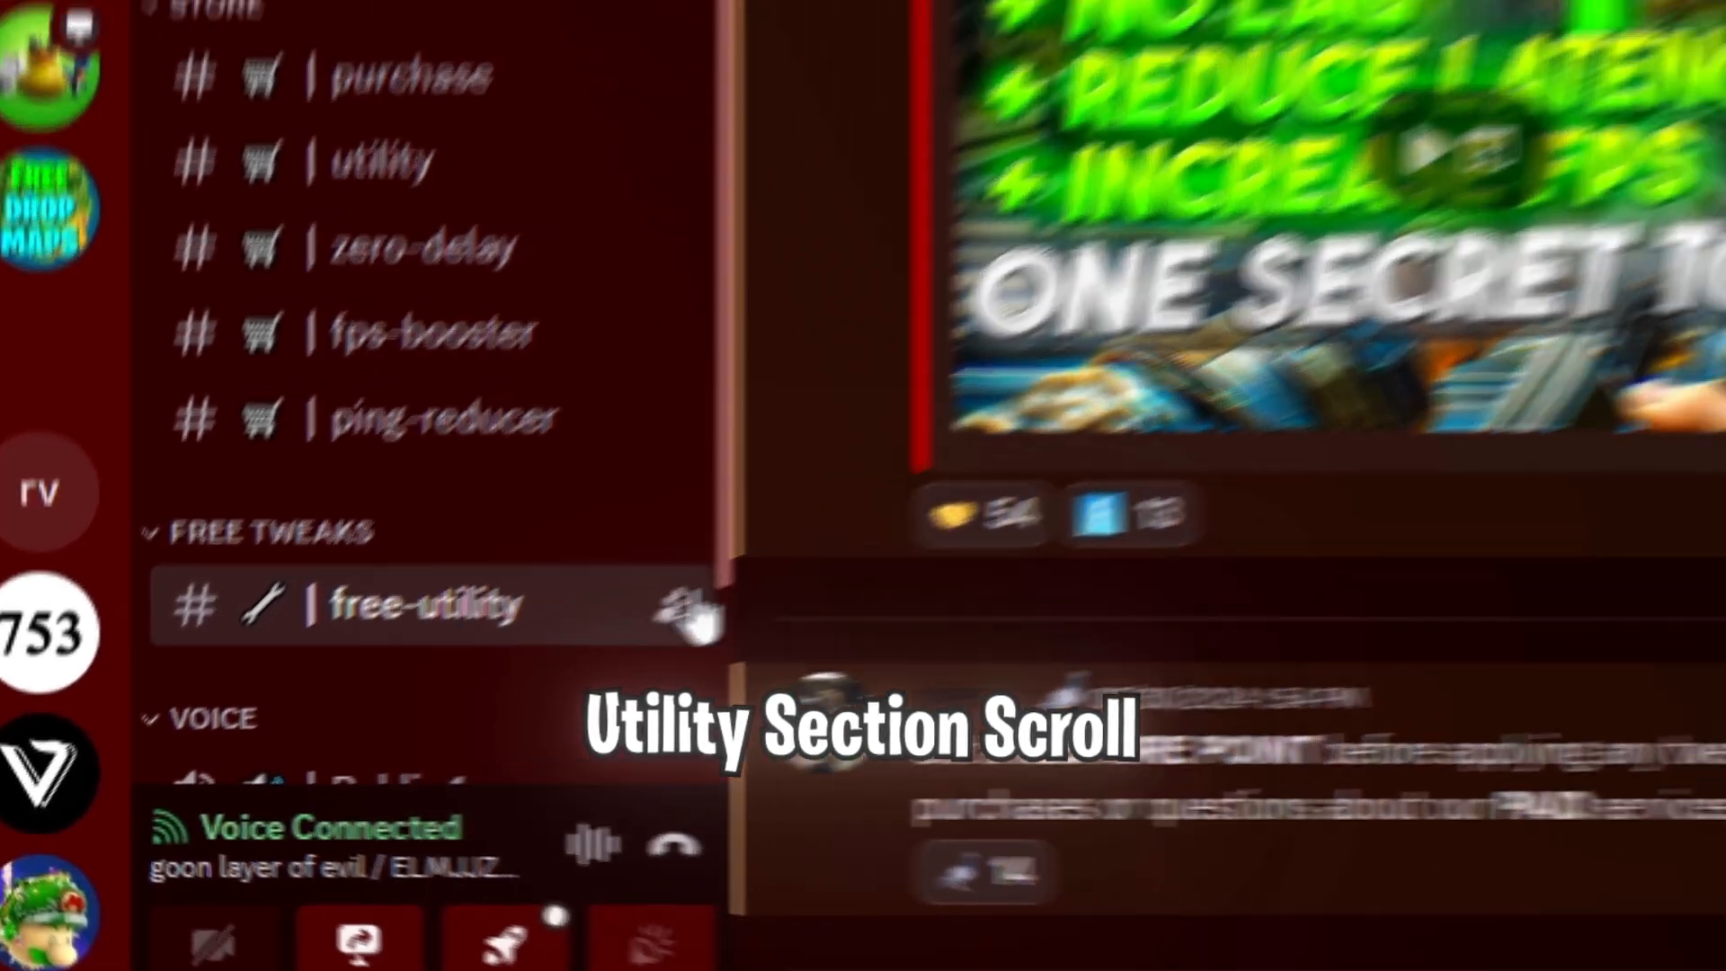
- Download D1_Free_Tweaking_Utility.bat from the #free-utility channel
{"action": "left_click", "coordinate": [423, 604]}
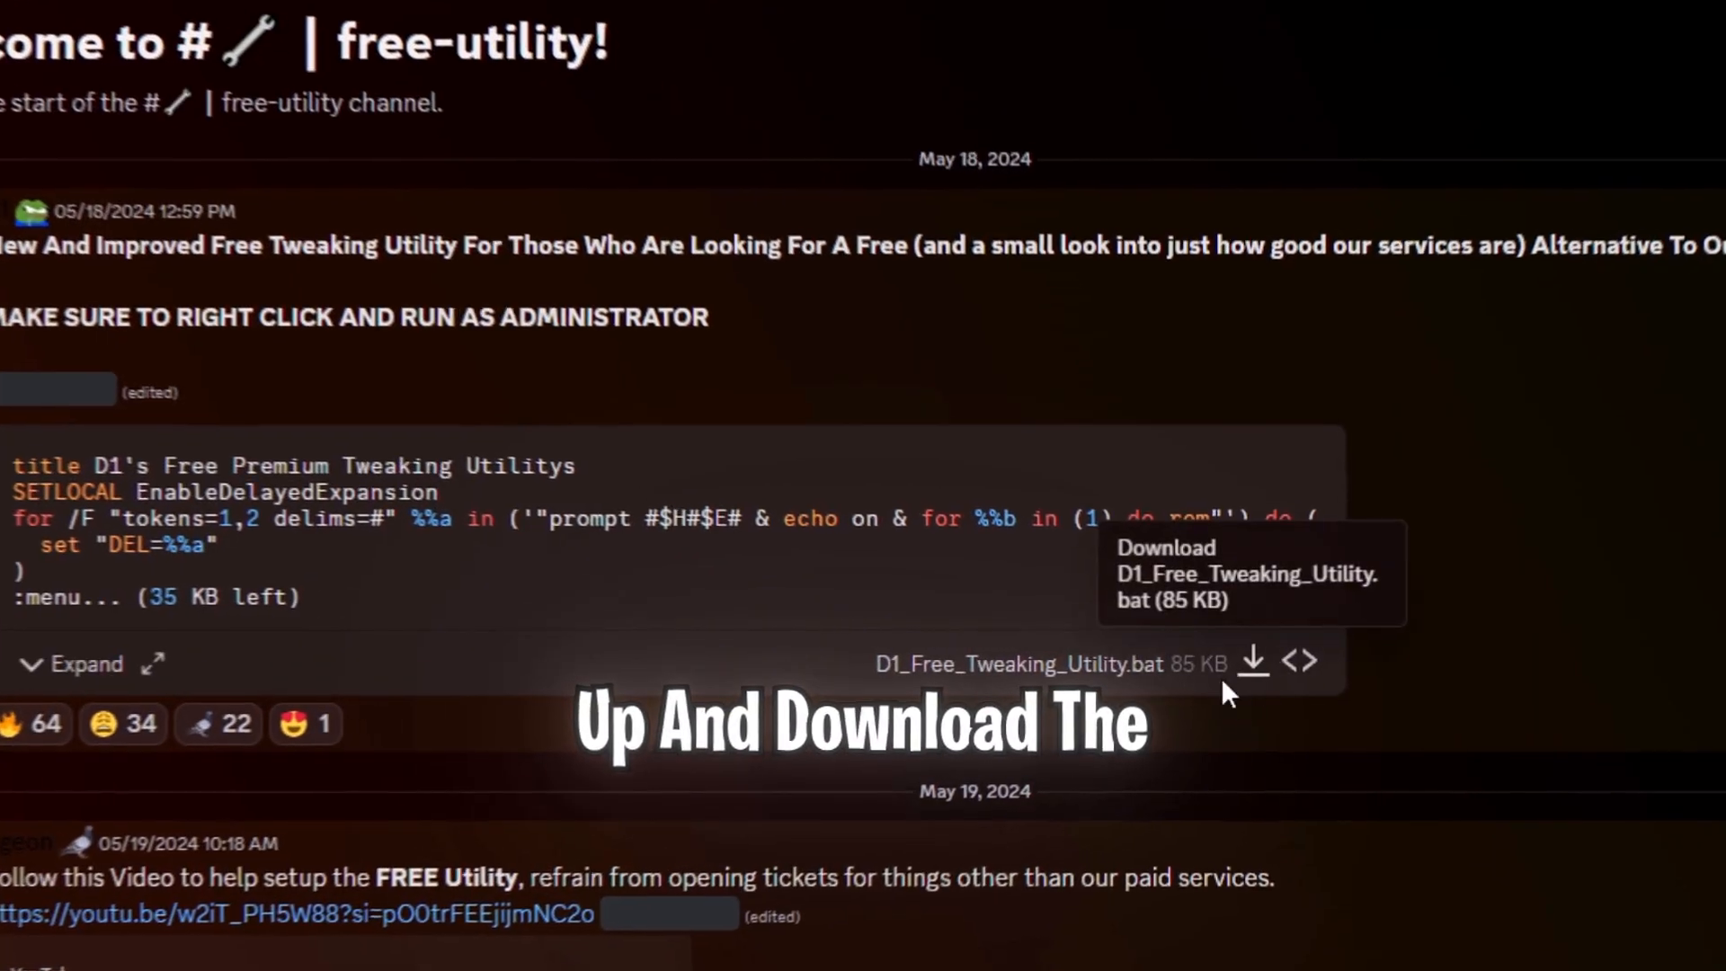
{"action": "left_click", "coordinate": [1250, 662]}
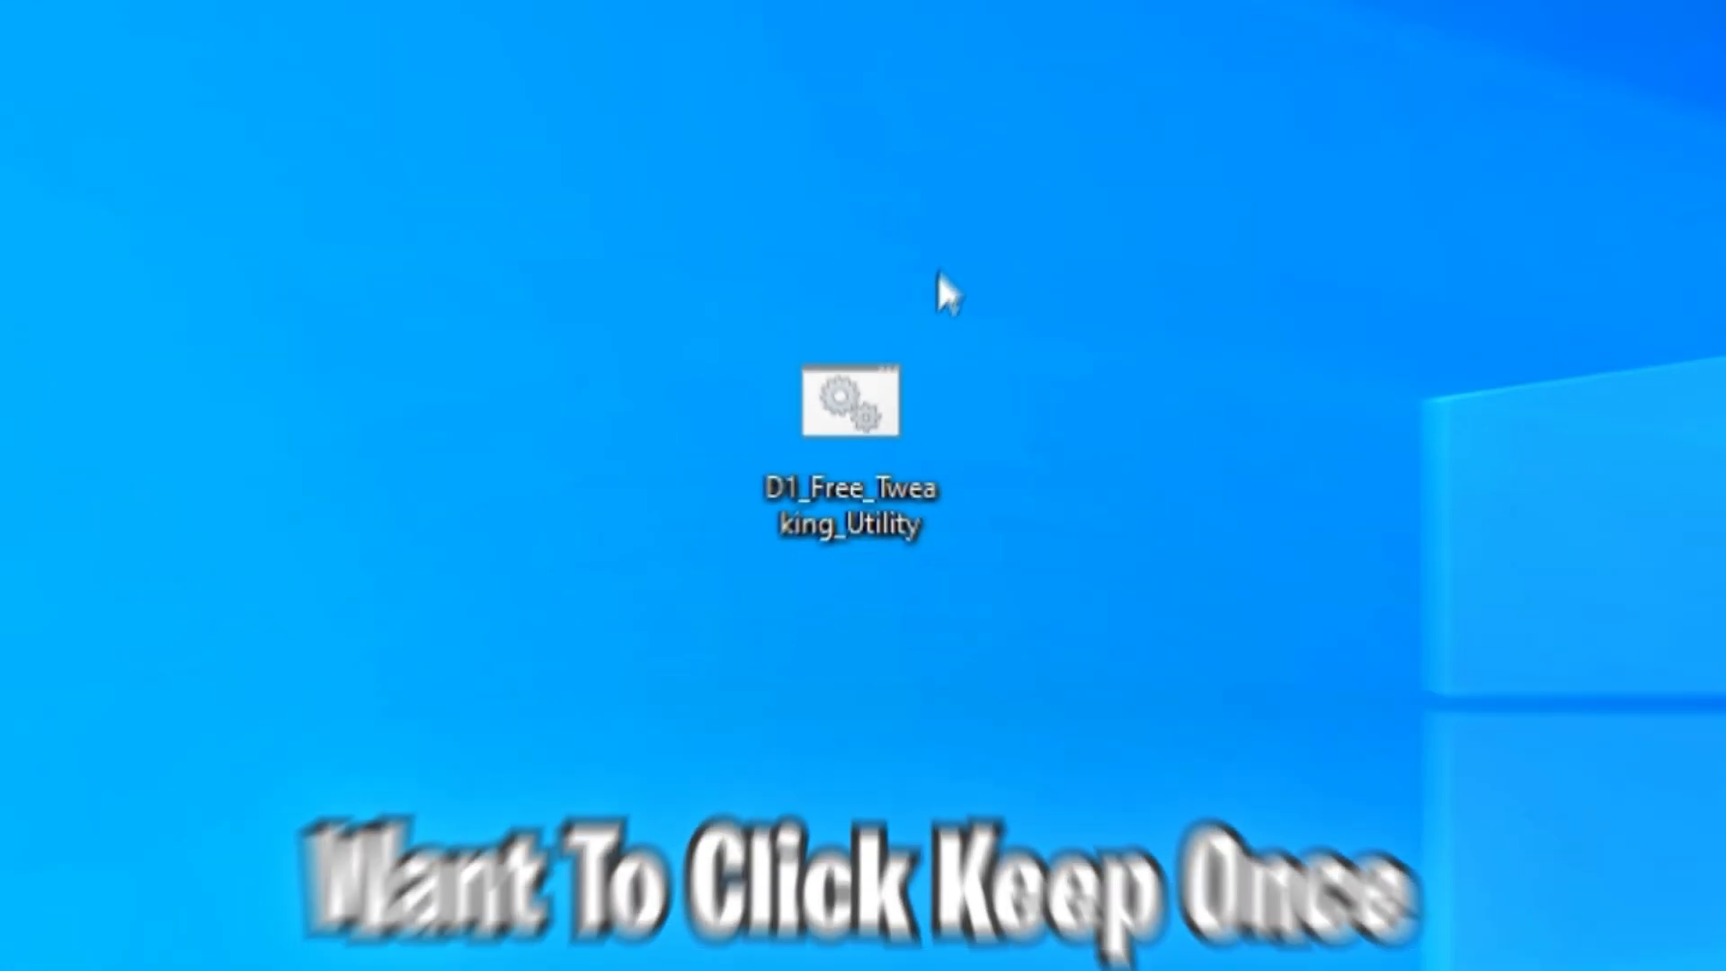
- Run the .bat as administrator, bypassing the SmartScreen warning and approving the UAC prompt
{"action": "right_click", "coordinate": [851, 399]}
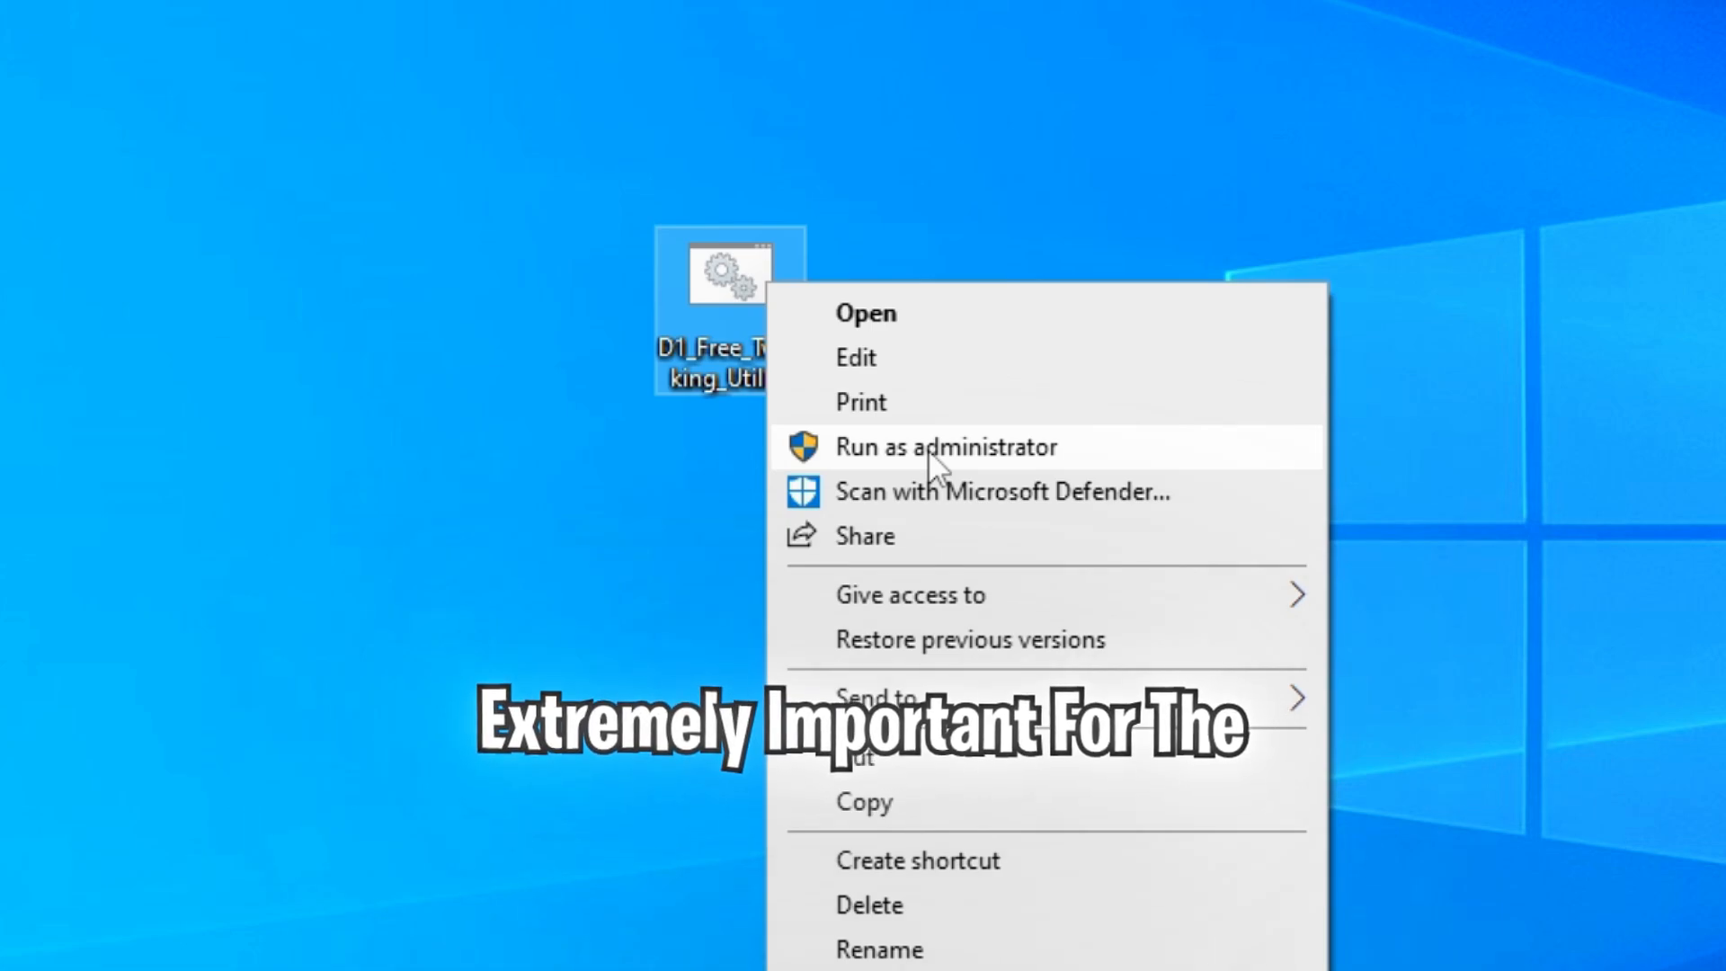
{"action": "left_click", "coordinate": [954, 446]}
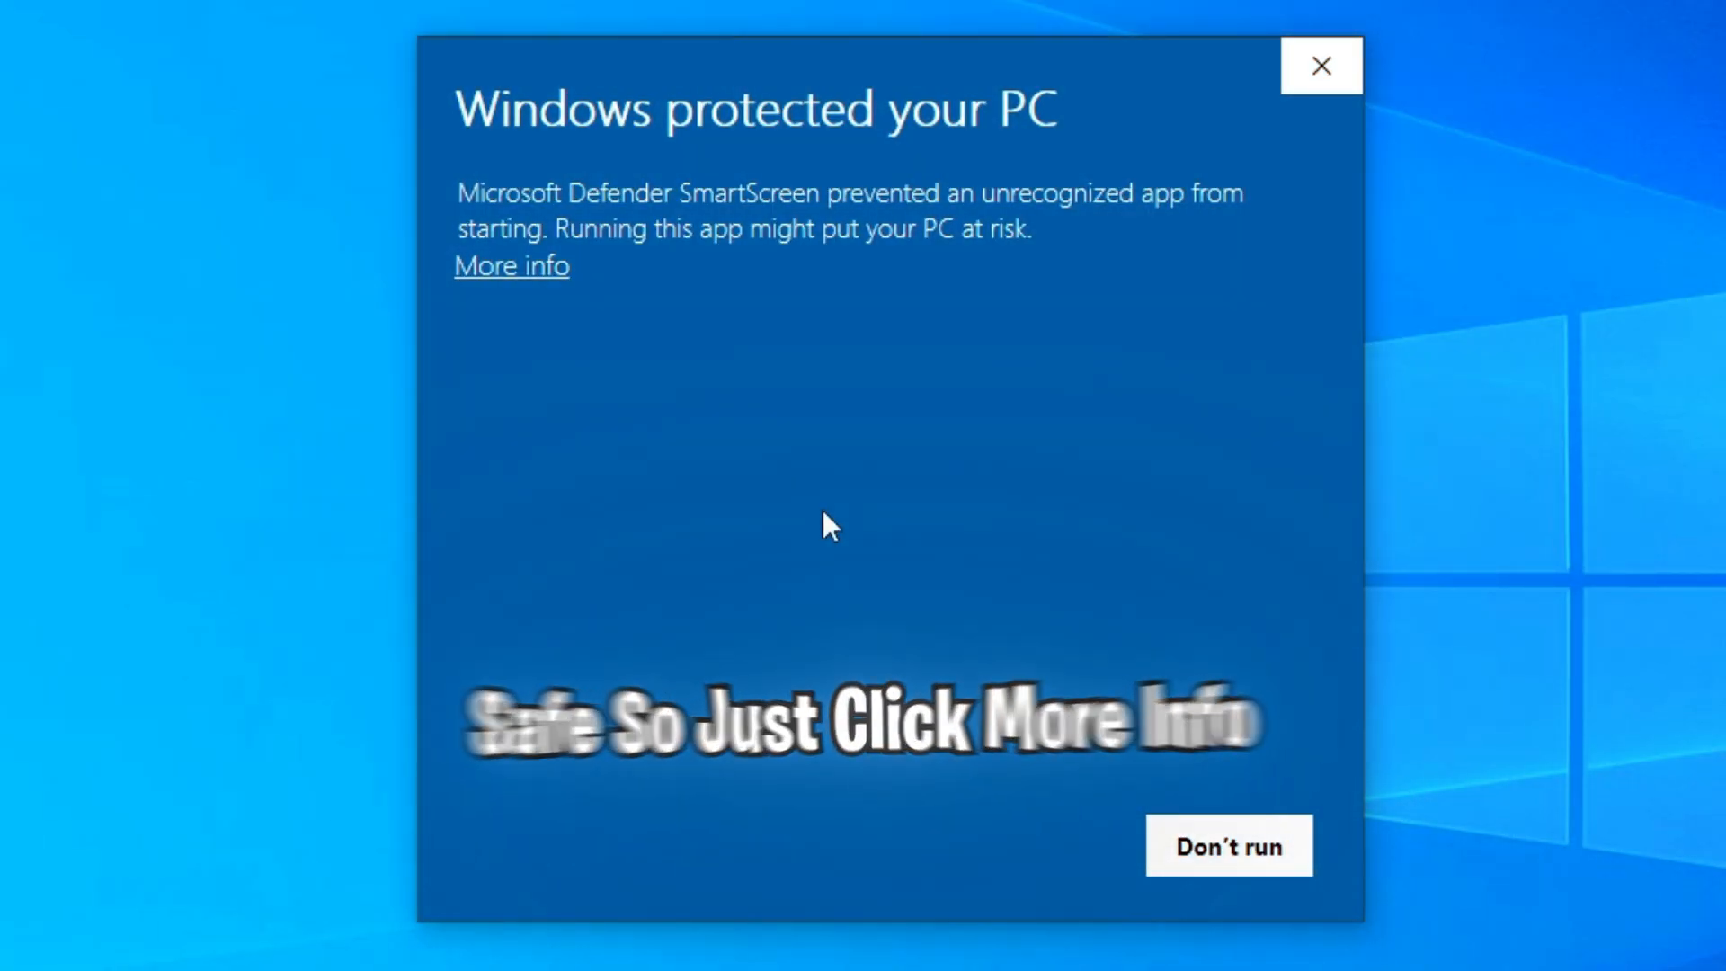
{"action": "left_click", "coordinate": [511, 266]}
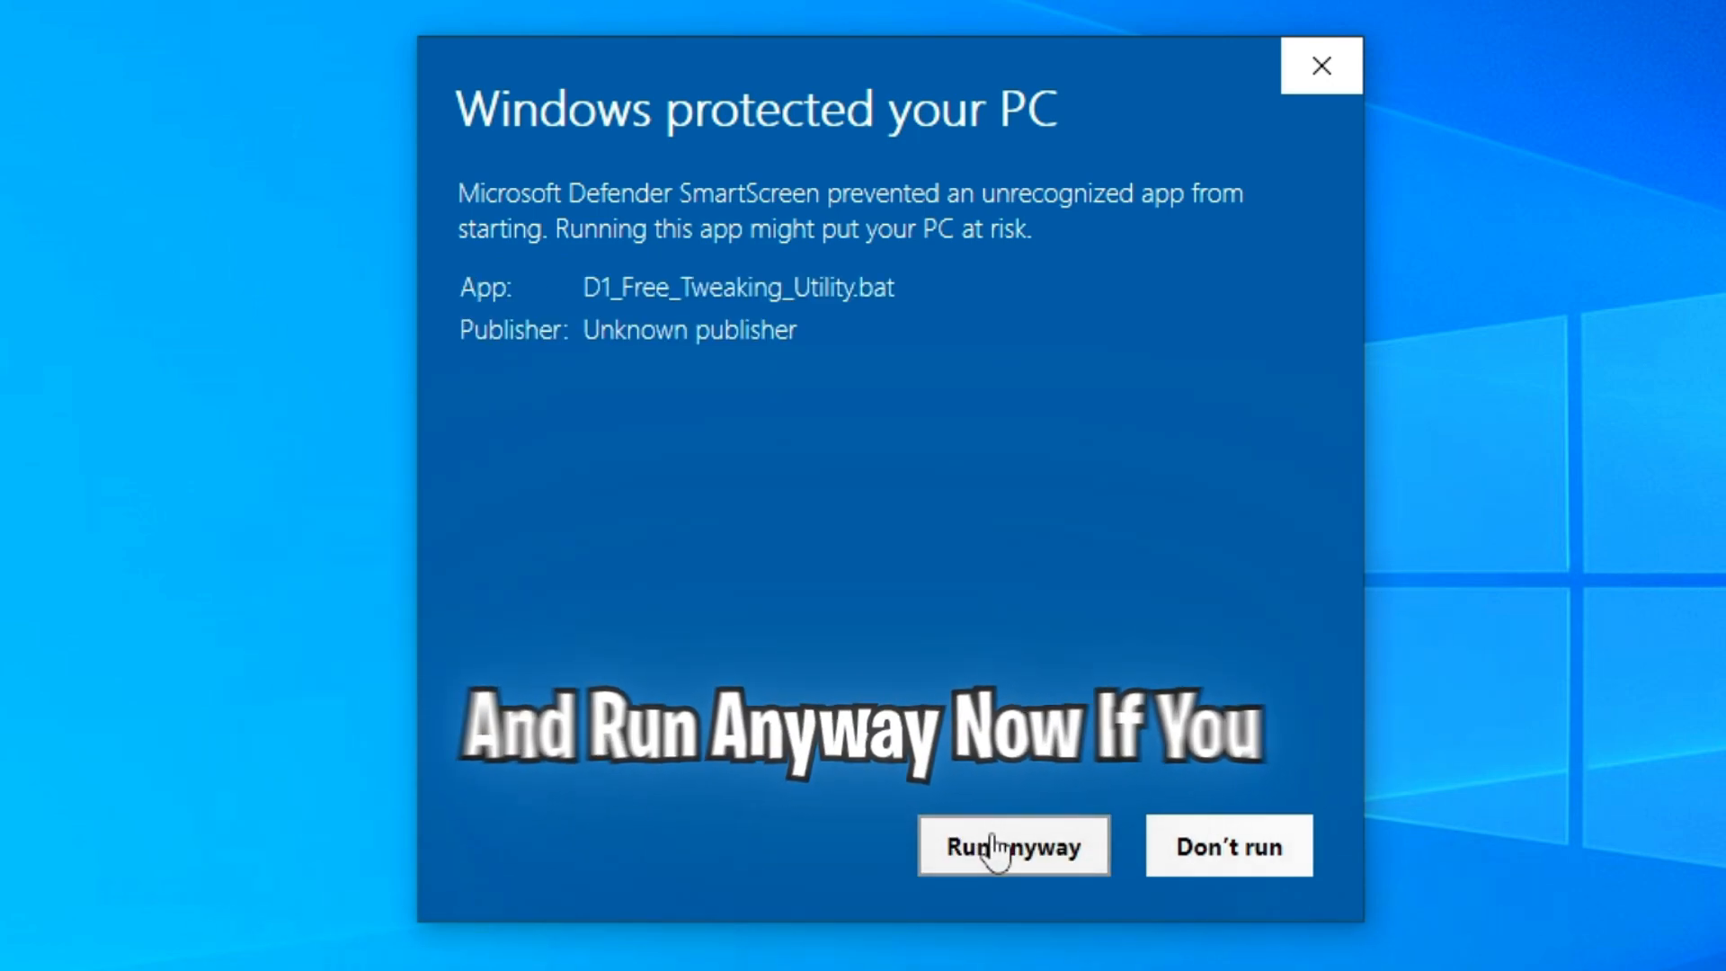
{"action": "left_click", "coordinate": [1011, 845]}
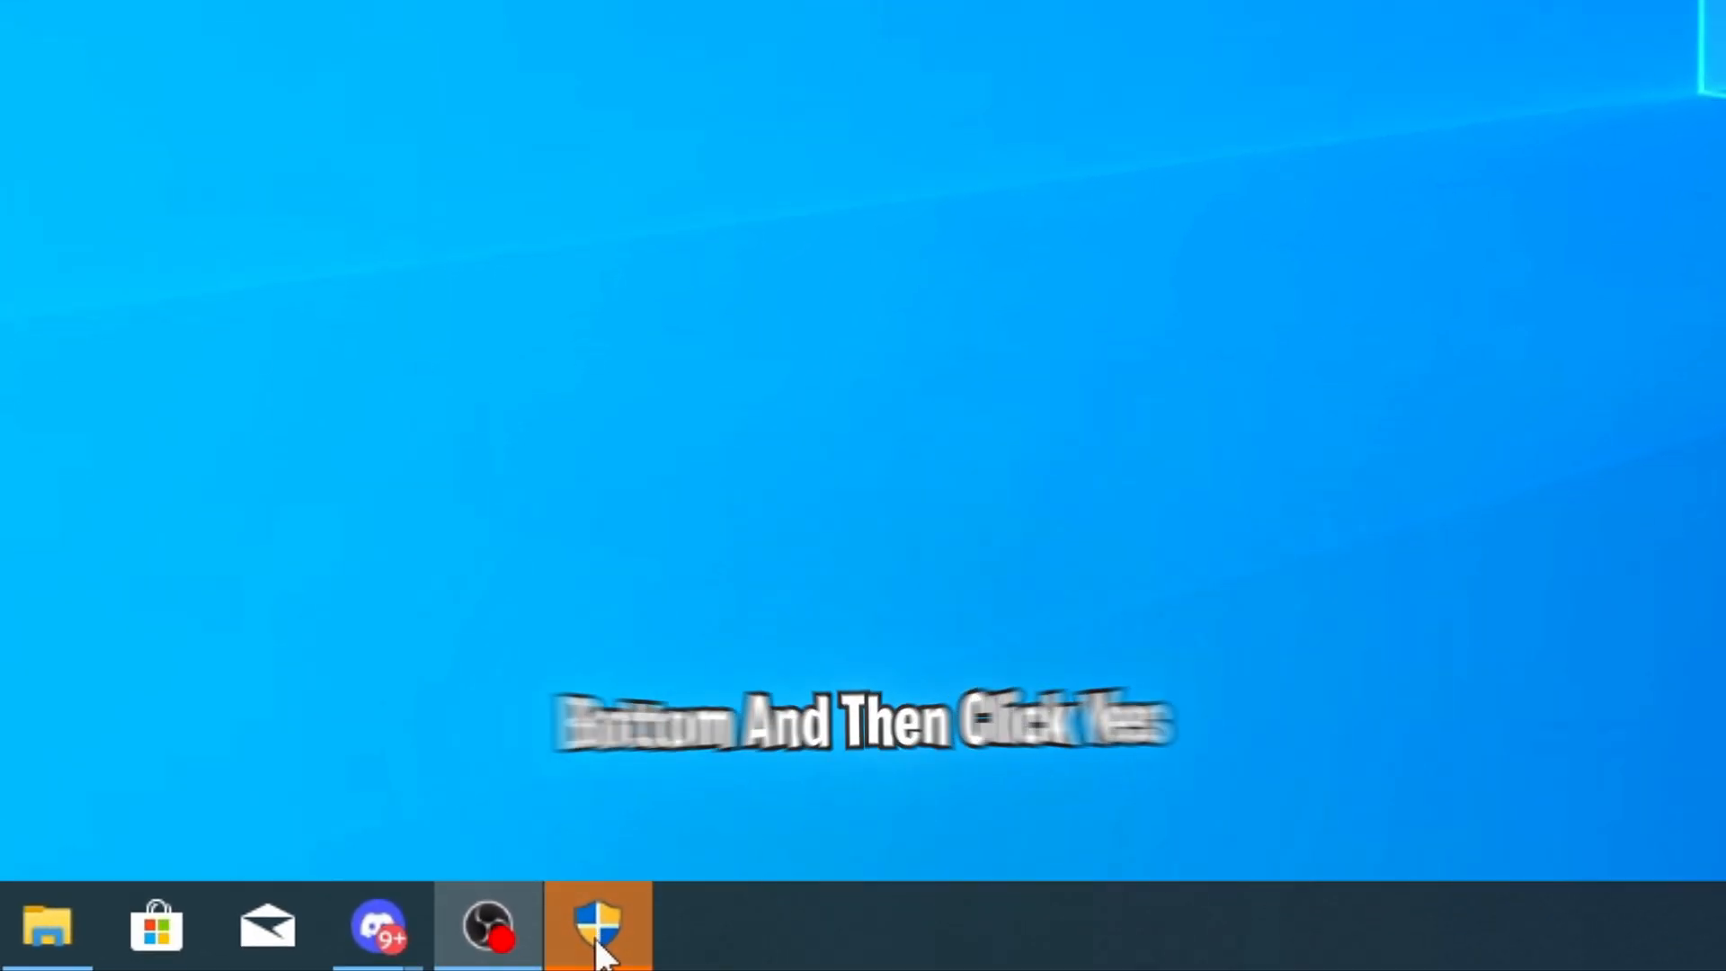
{"action": "left_click", "coordinate": [597, 924]}
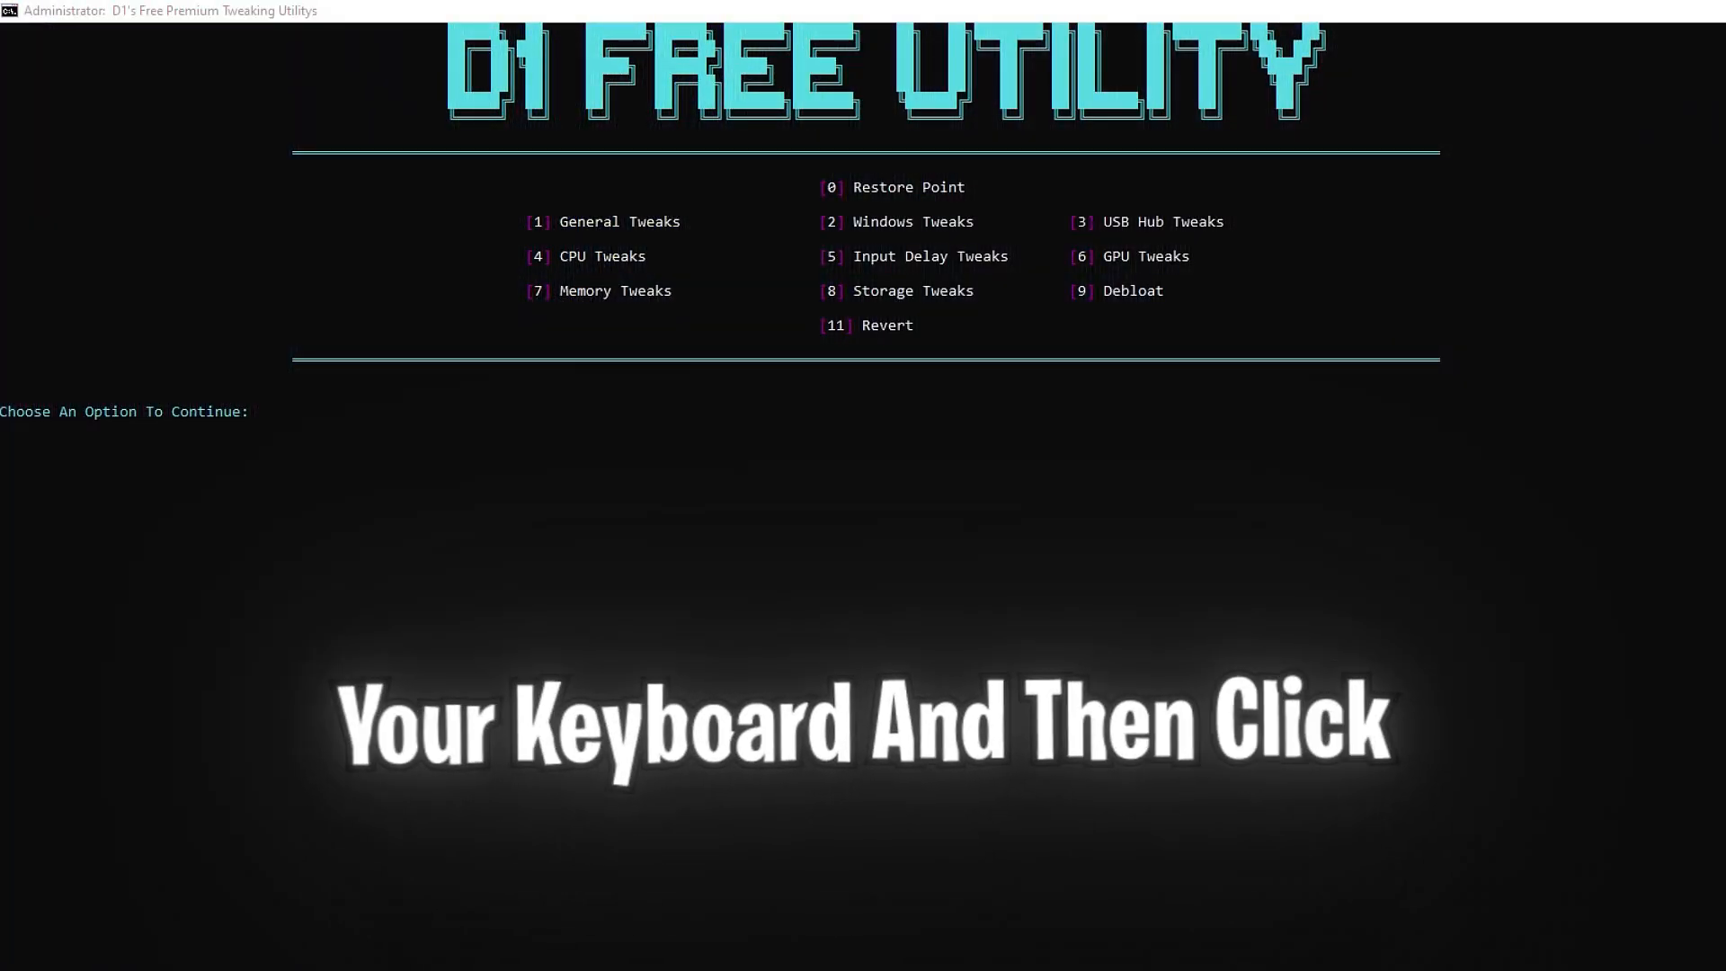
- Run option 0 to create a restore point, then apply options 1 (General) and 2 (Windows) tweaks
{"action": "type", "text": "0"}
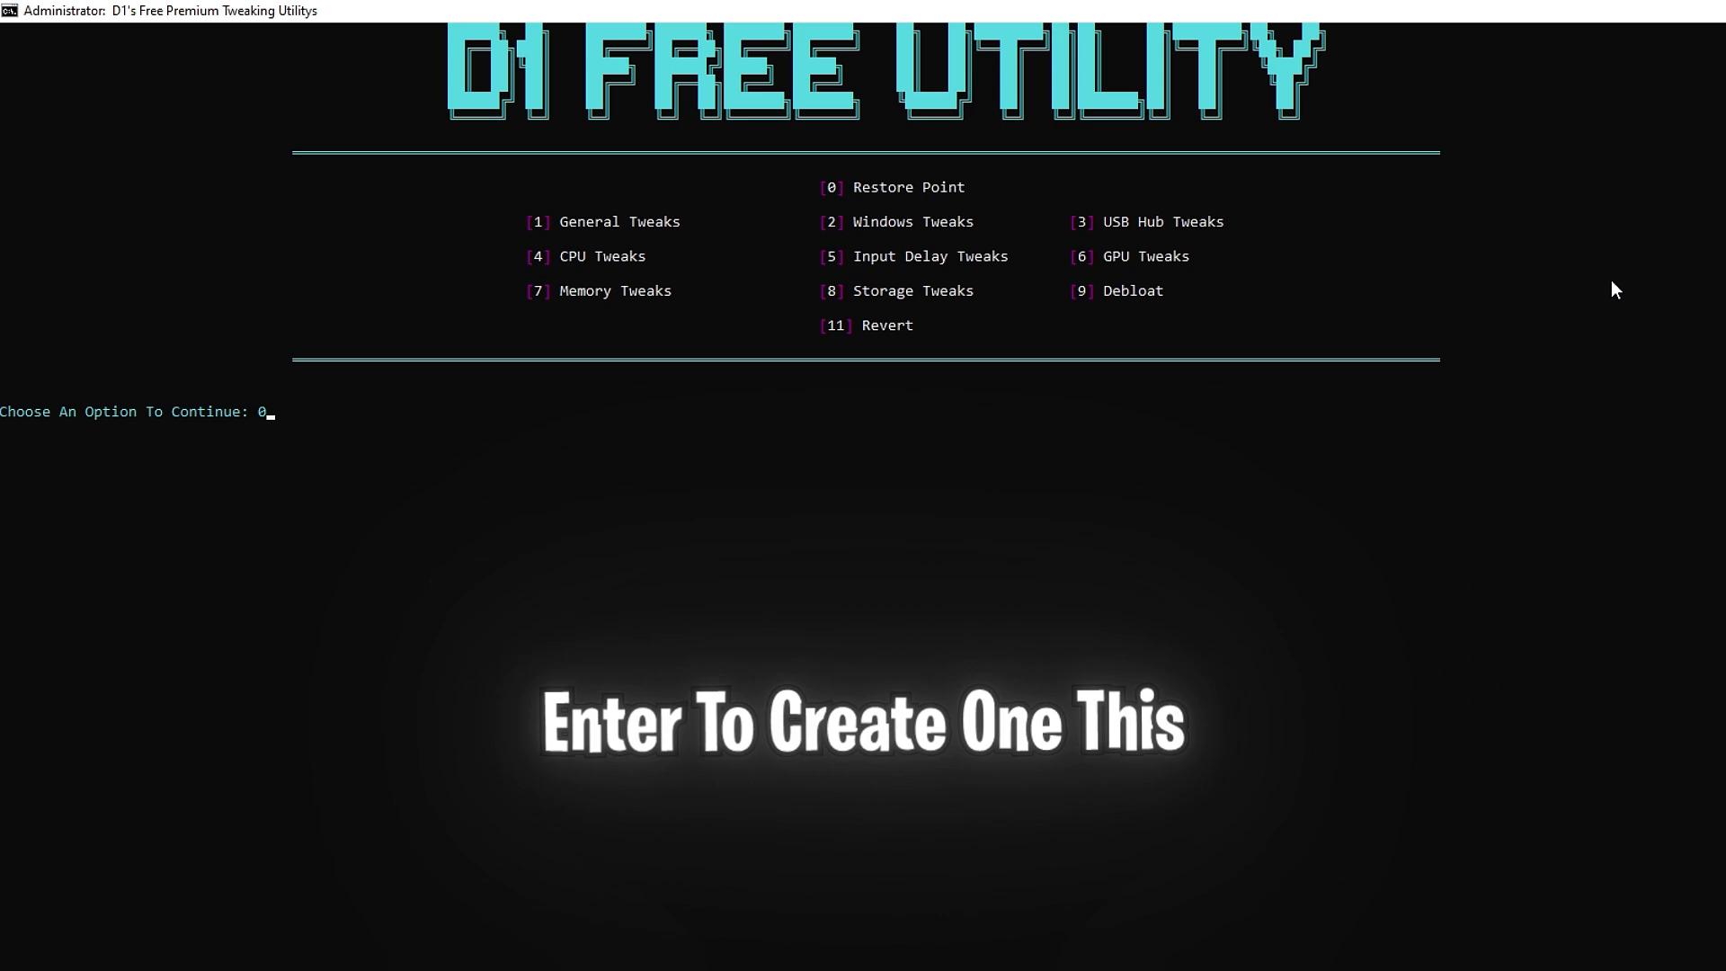
{"action": "type", "text": "1"}
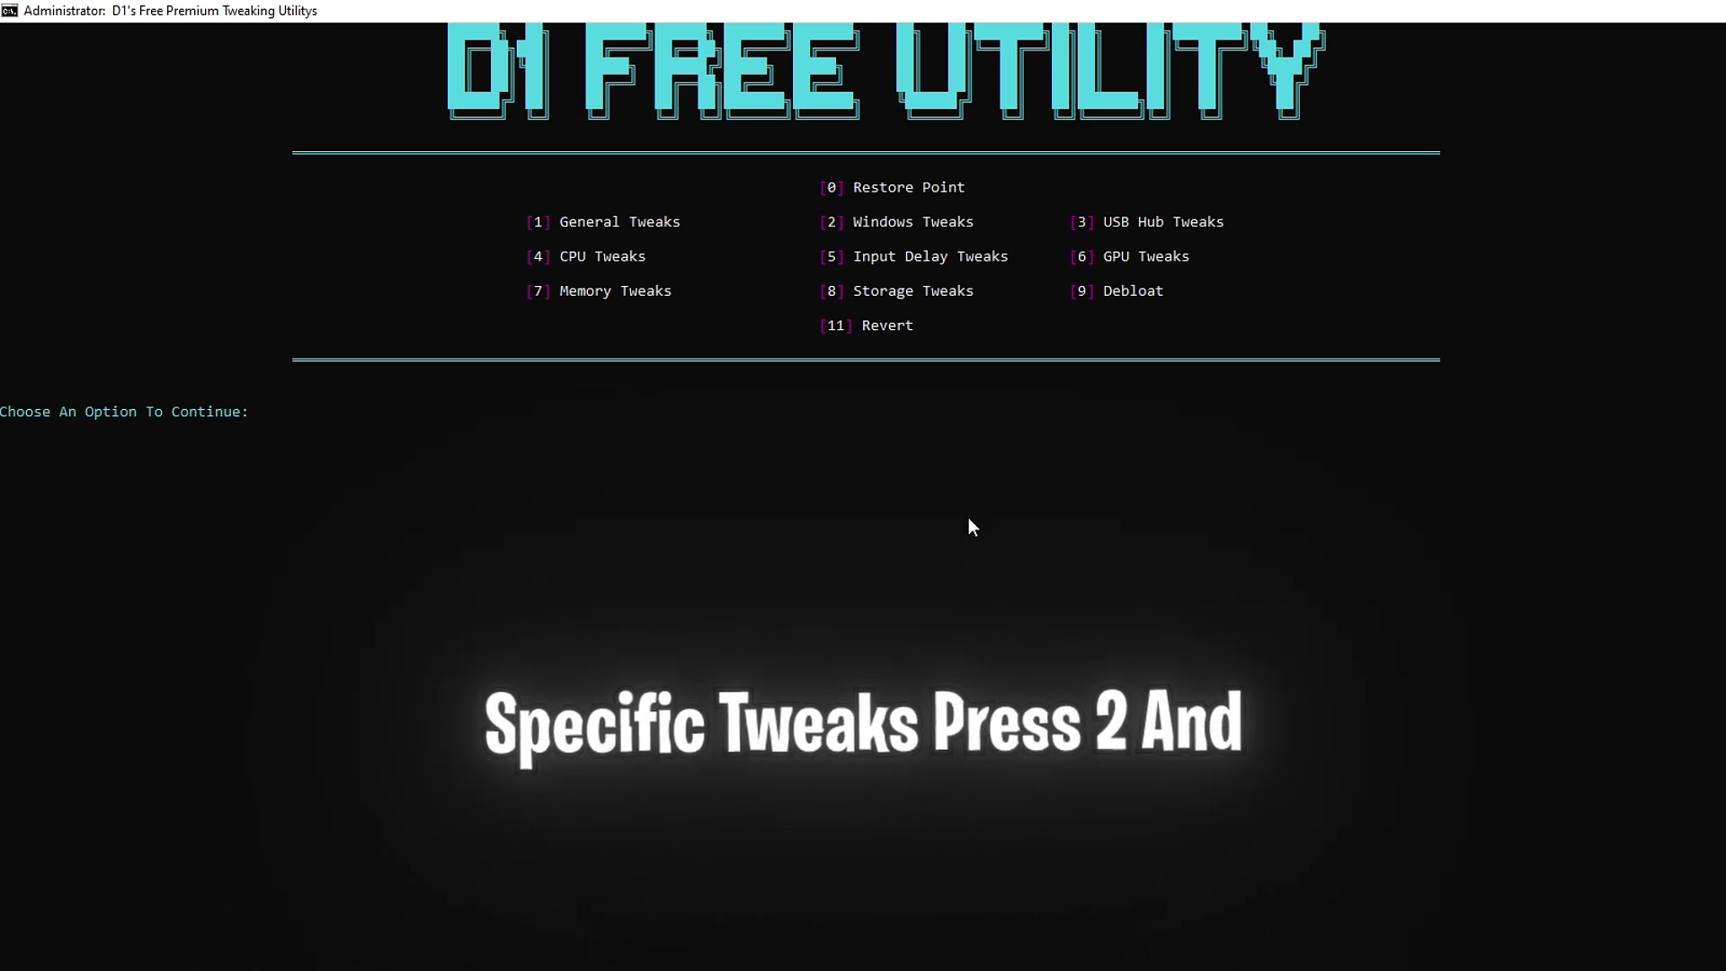
{"action": "type", "text": "2"}
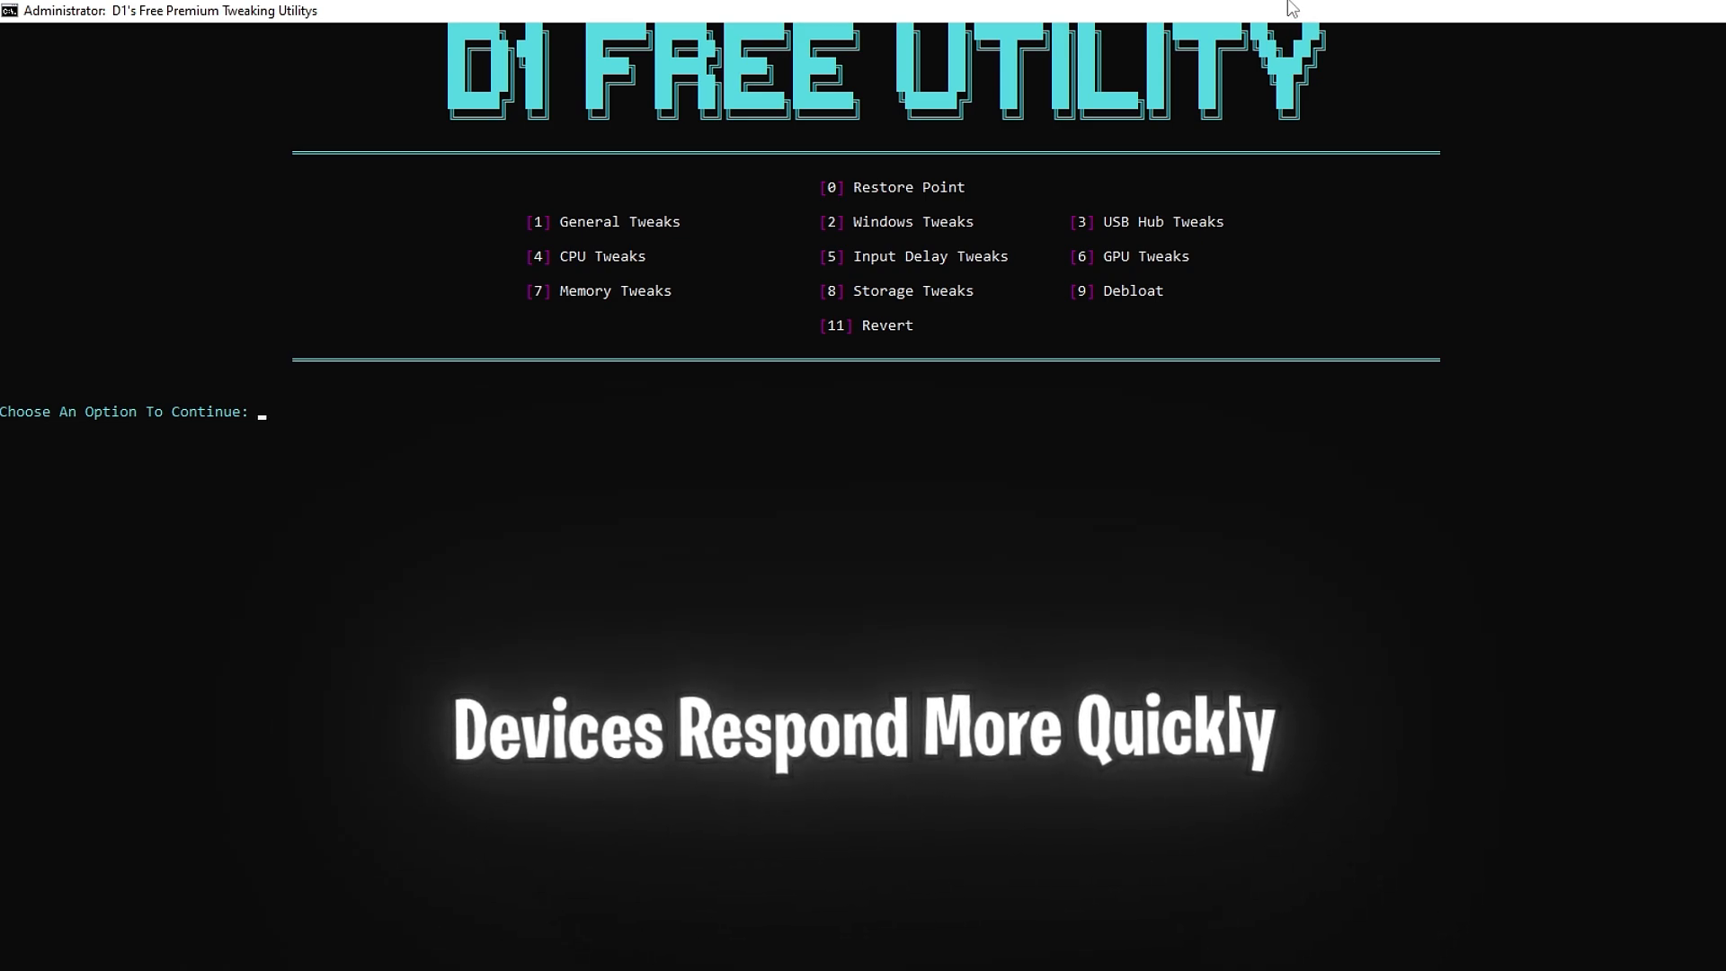
- Enter option 4 to reach the CPU submenu with Intel, AMD and CPU Tweaks choices
{"action": "type", "text": "4"}
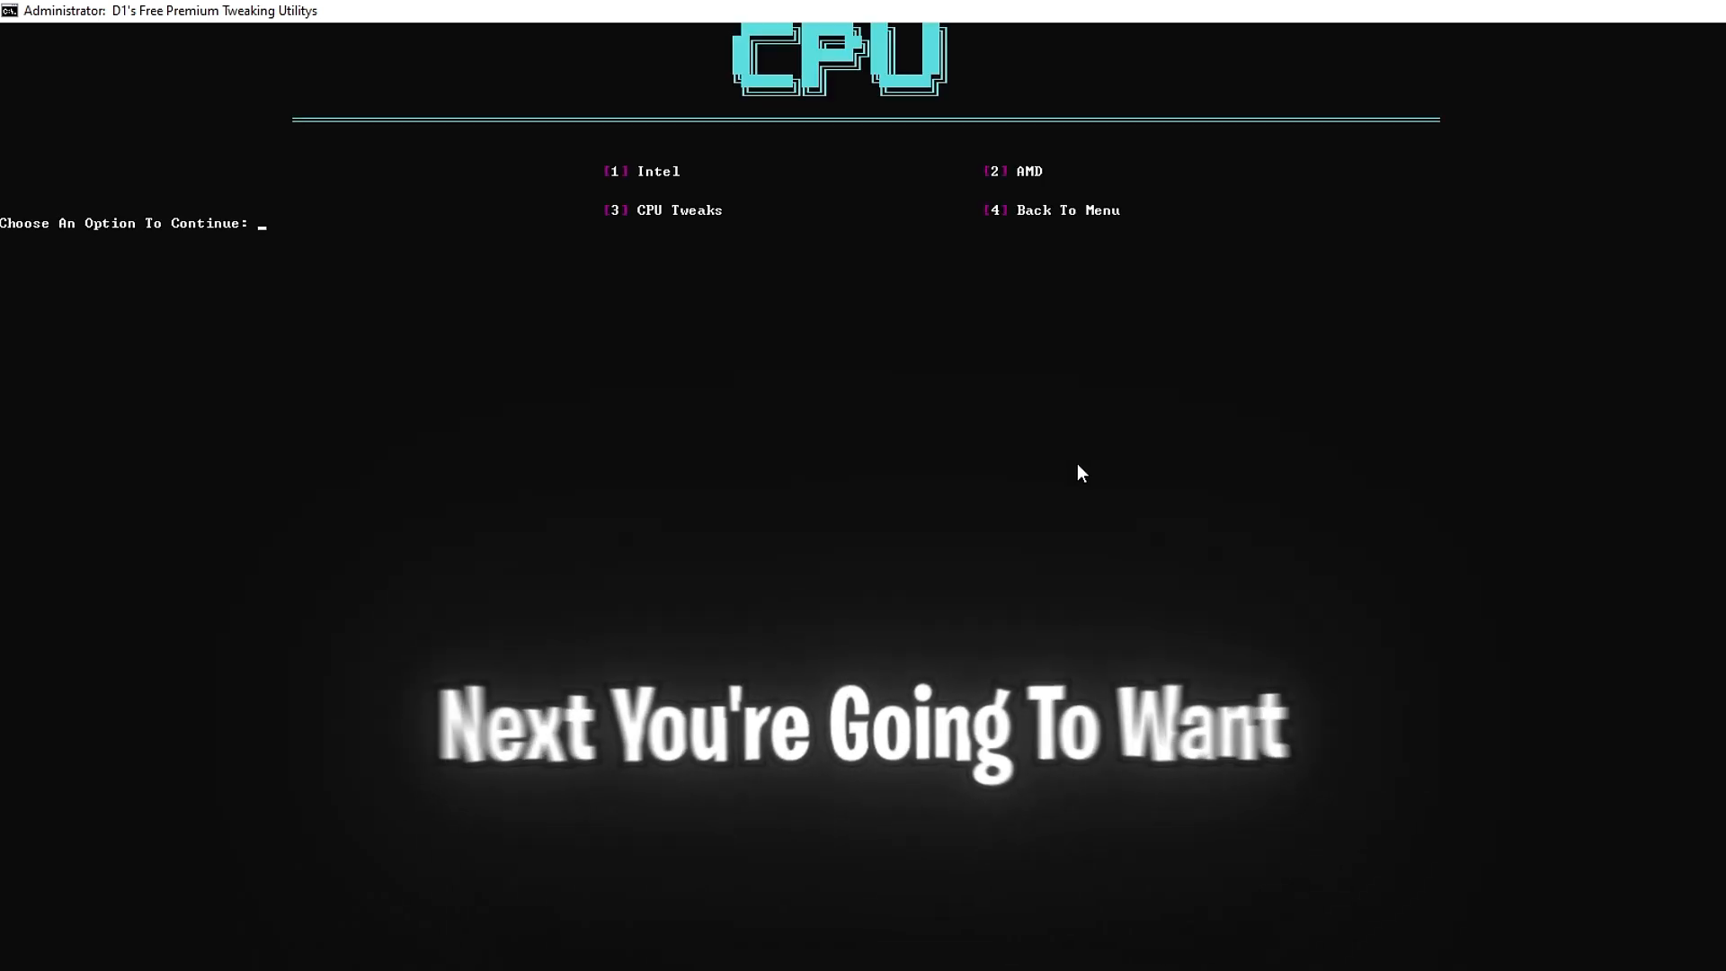
{"action": "mouse_move", "coordinate": [1044, 481]}
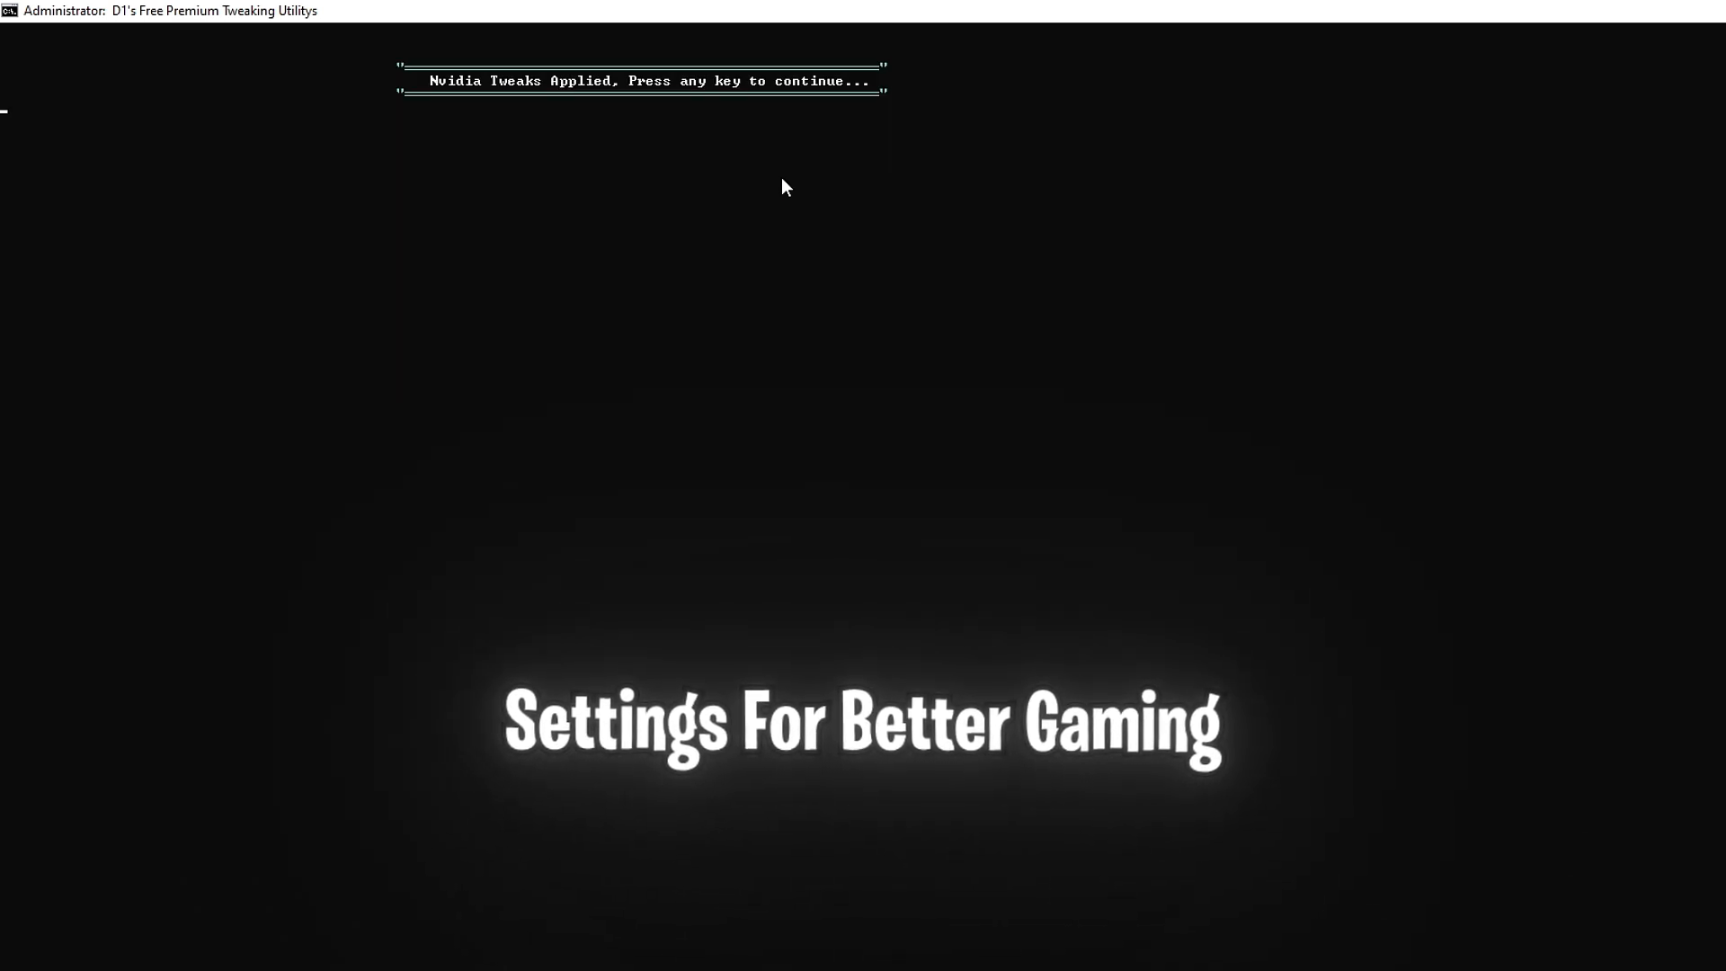
{"action": "mouse_move", "coordinate": [762, 243]}
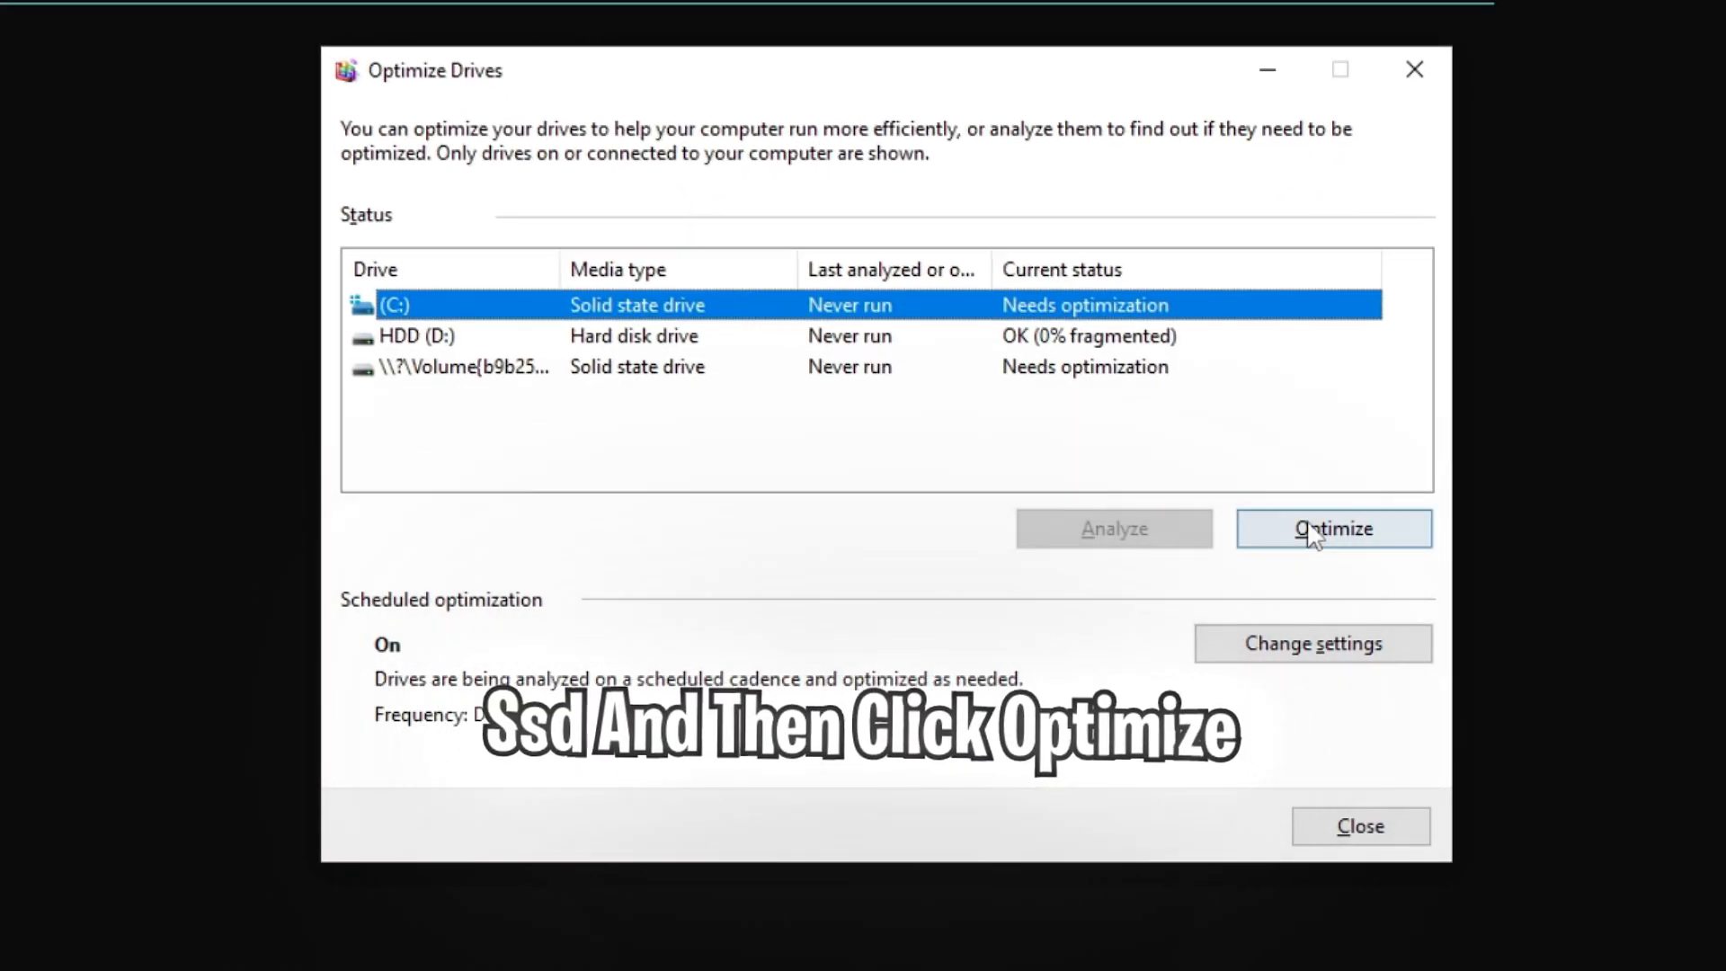
- Optimize the (C:) solid state drive until its status reads OK
{"action": "left_click", "coordinate": [1332, 528]}
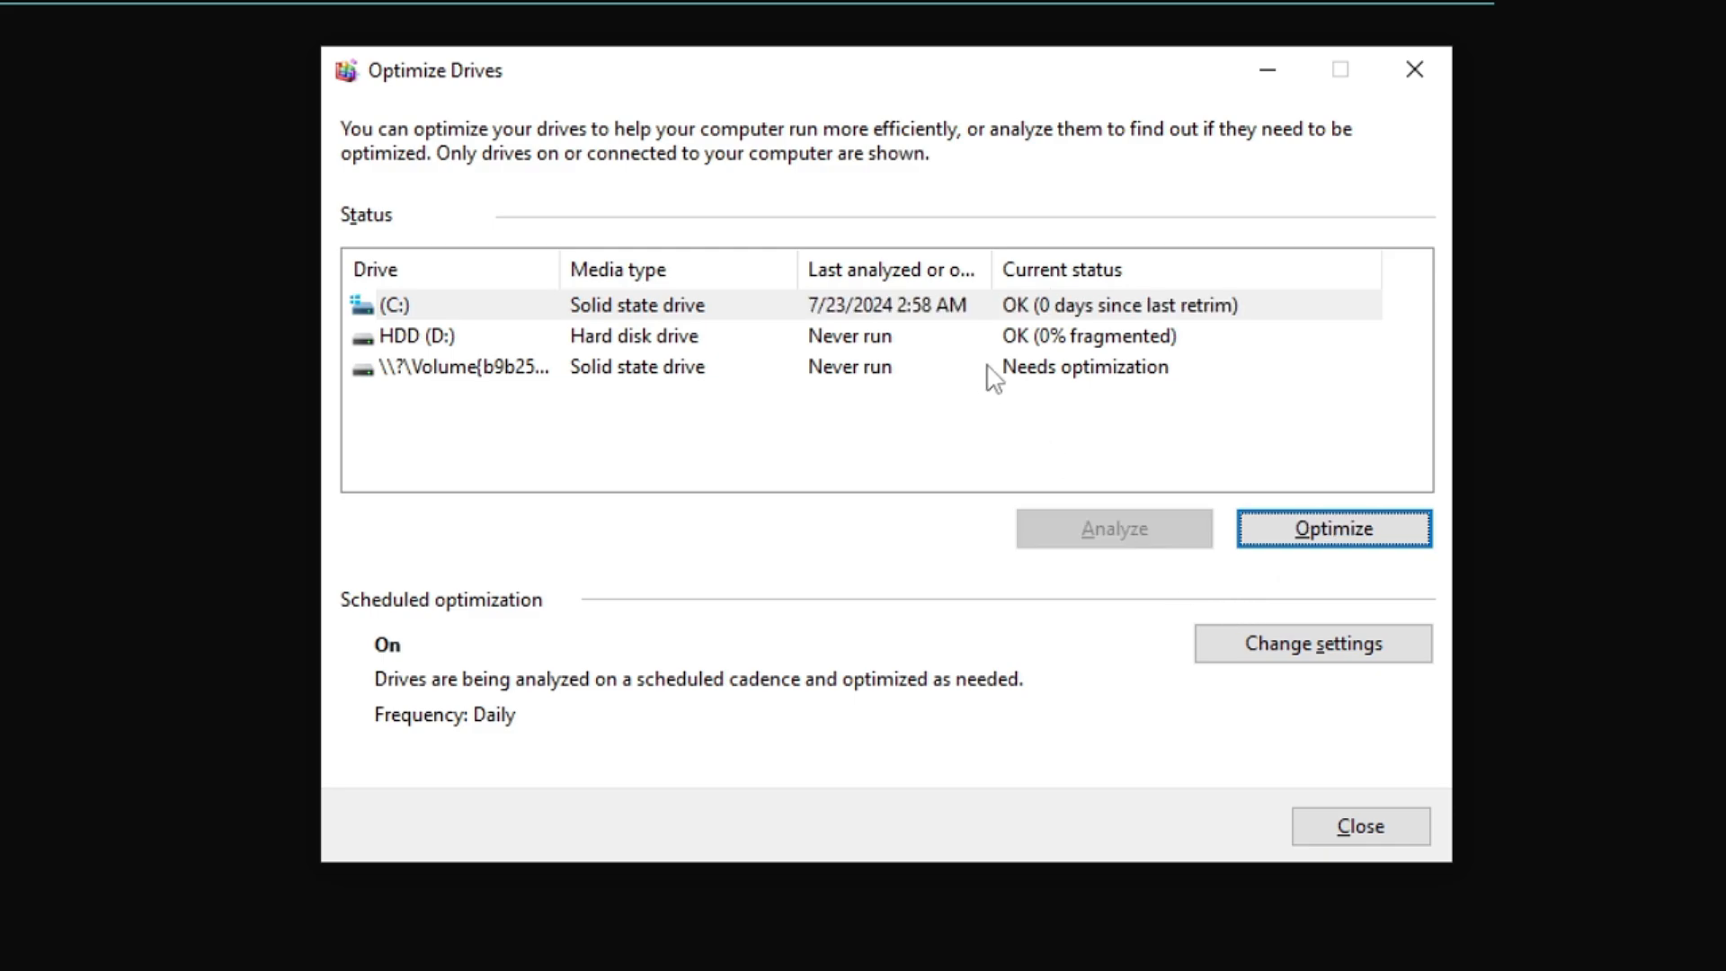
{"action": "left_click", "coordinate": [1332, 527]}
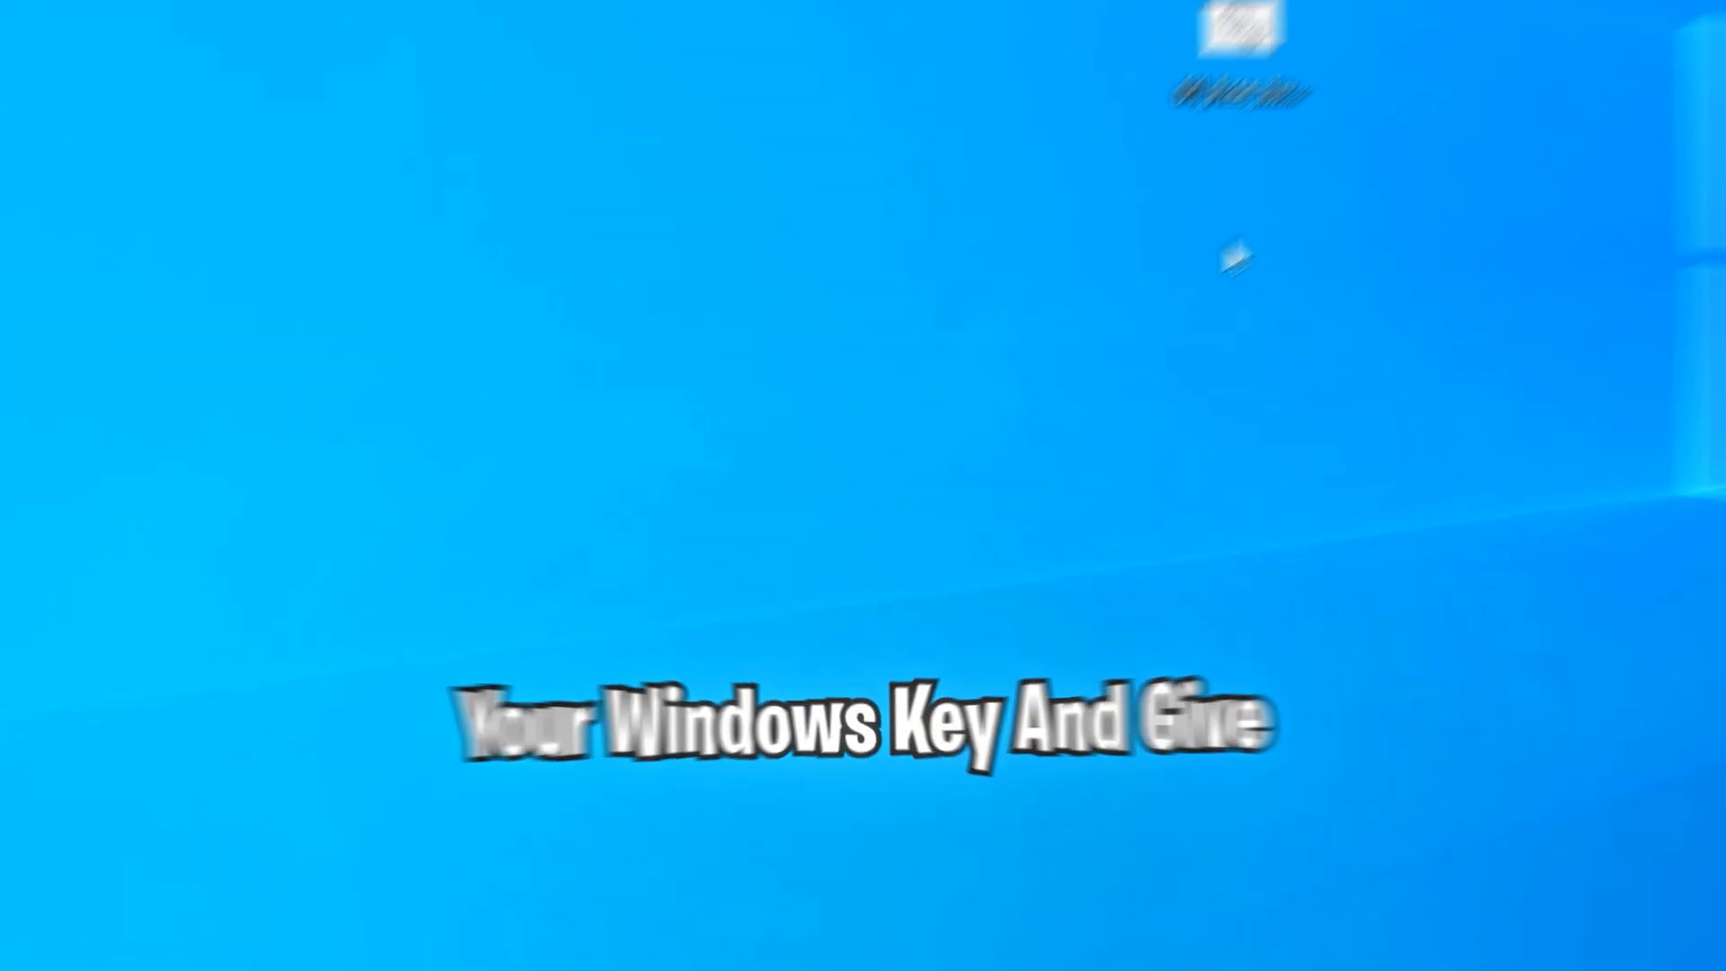
- Bring up the Start menu power options to restart the PC
{"action": "left_click", "coordinate": [63, 937]}
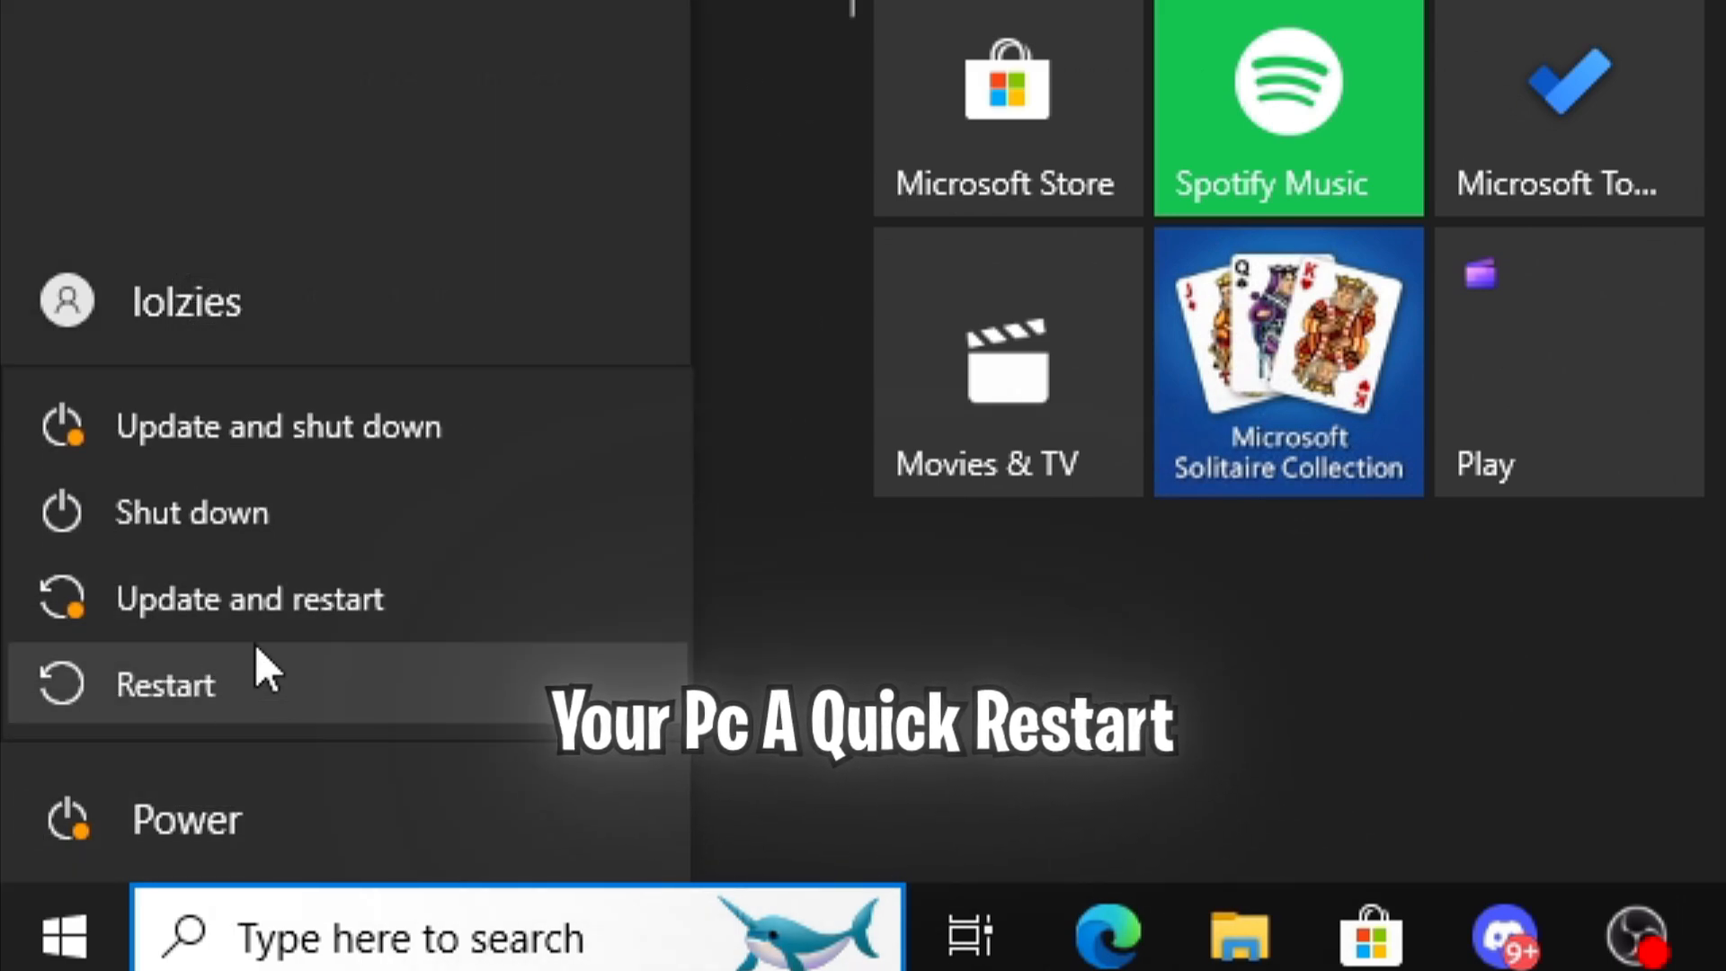